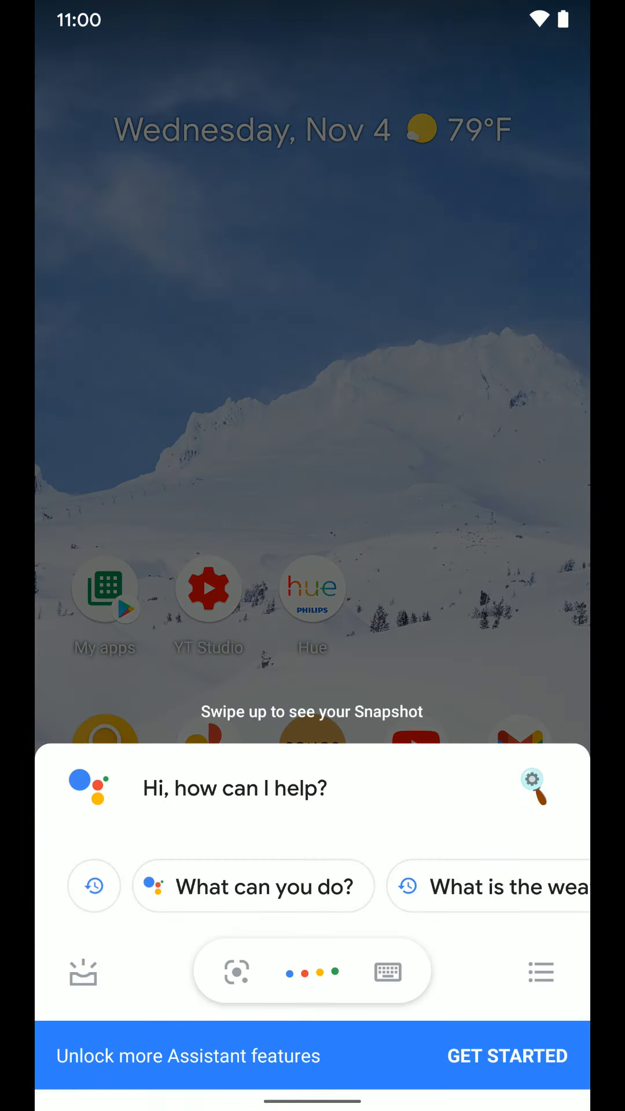
- Open Assistant settings through the updates panel and the top-right profile icon
{"action": "left_click", "coordinate": [541, 971]}
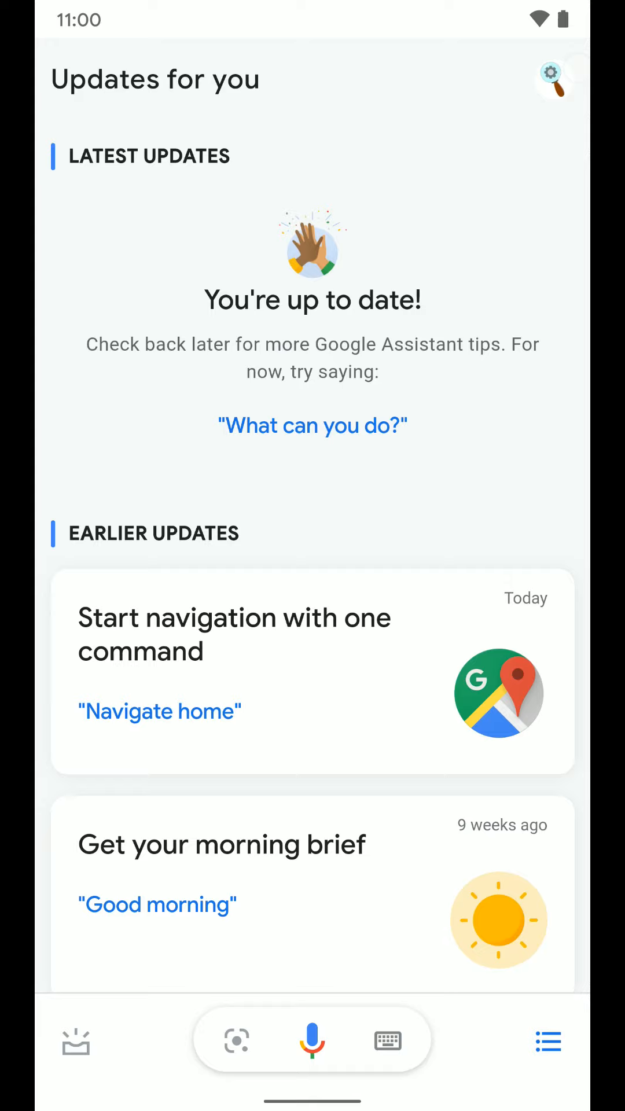
{"action": "left_click", "coordinate": [537, 79]}
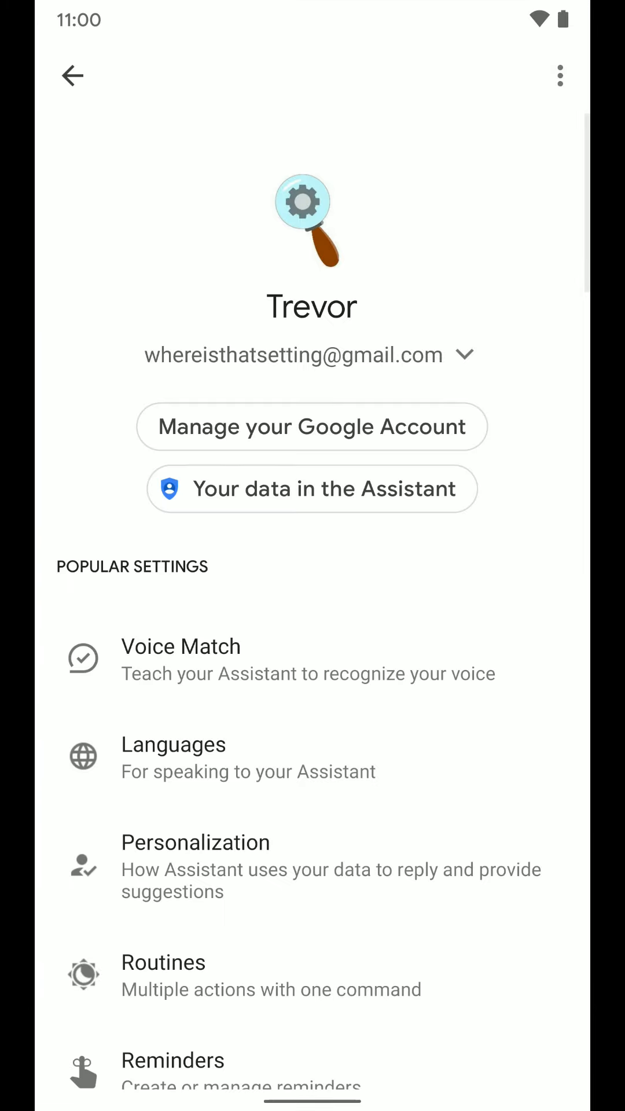
- Scroll the Assistant settings list to find Shortcuts and open it
{"action": "scroll", "scroll_direction": "down", "scroll_amount": 3}
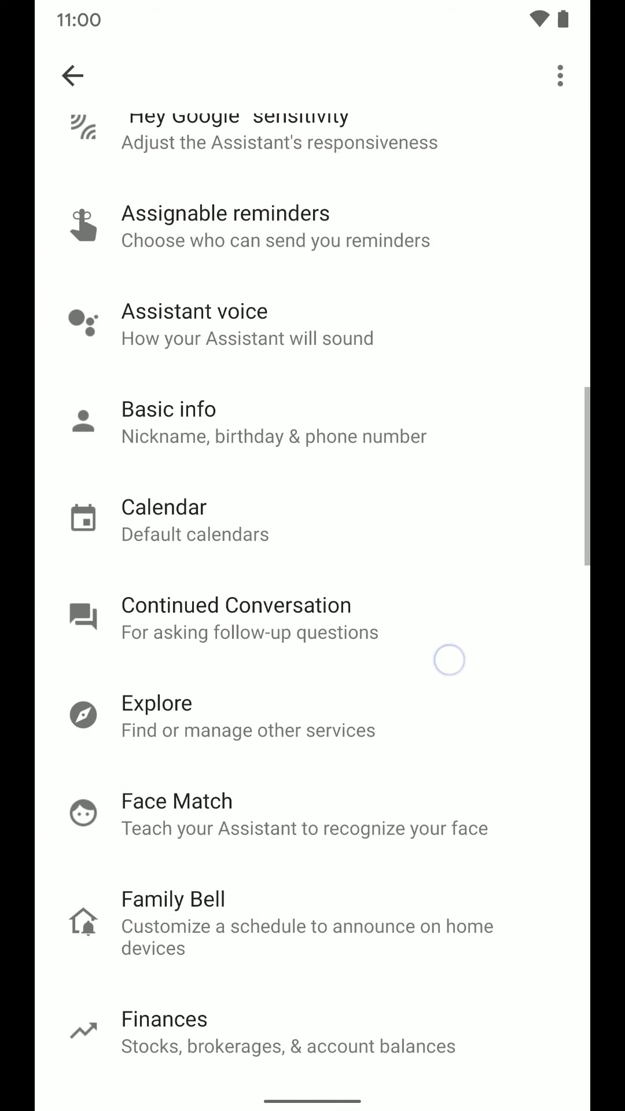
{"action": "scroll", "scroll_direction": "down", "scroll_amount": 3}
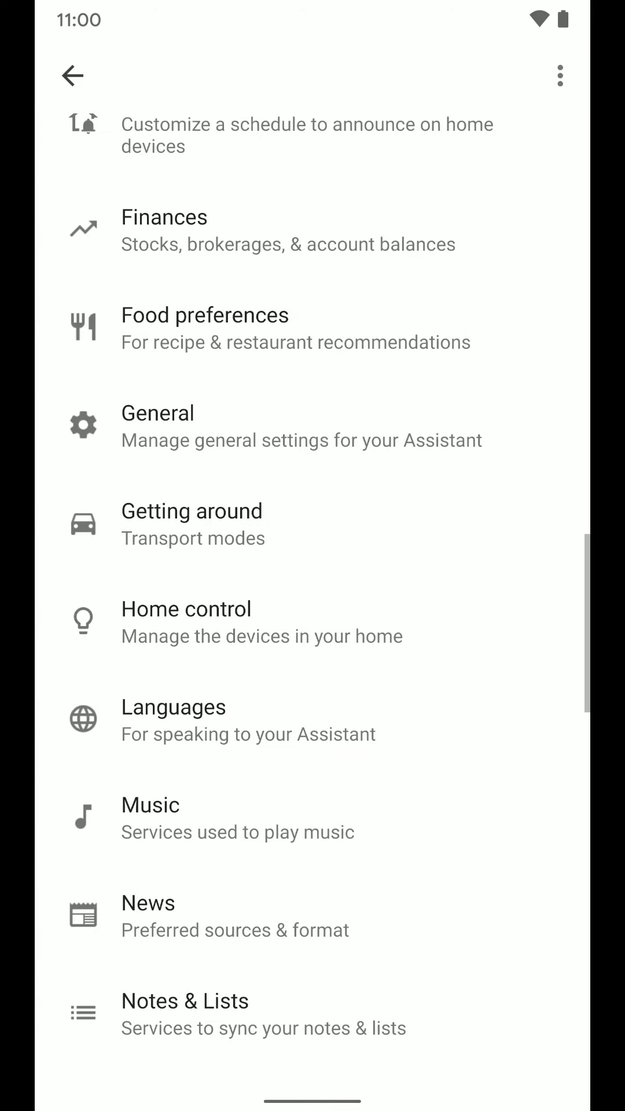
{"action": "scroll", "scroll_direction": "down", "scroll_amount": 3}
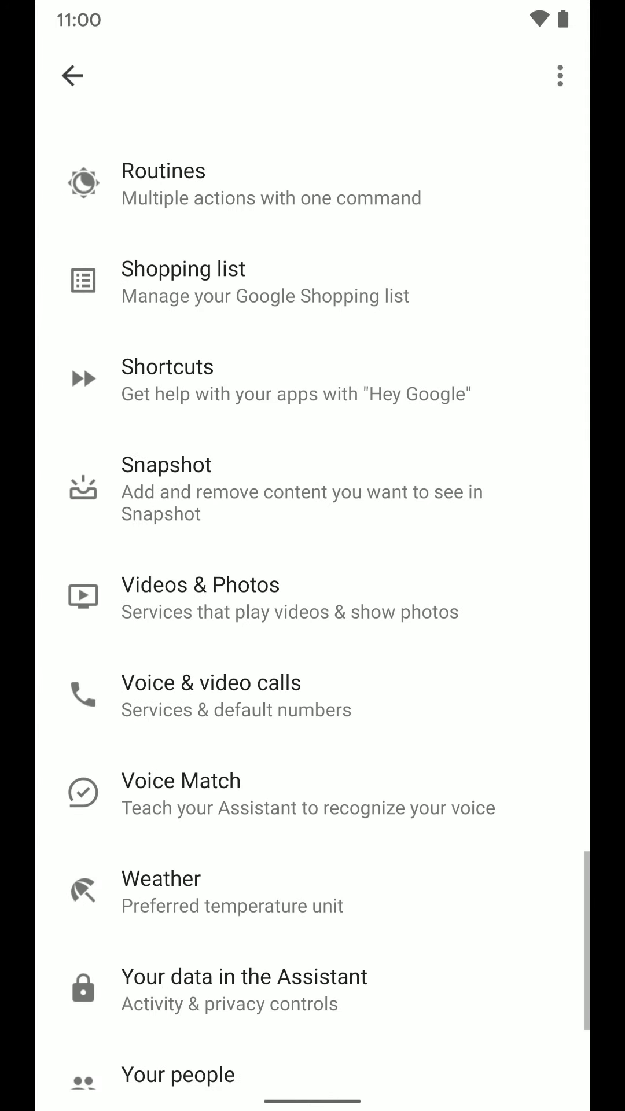
{"action": "scroll", "scroll_direction": "up", "scroll_amount": 3}
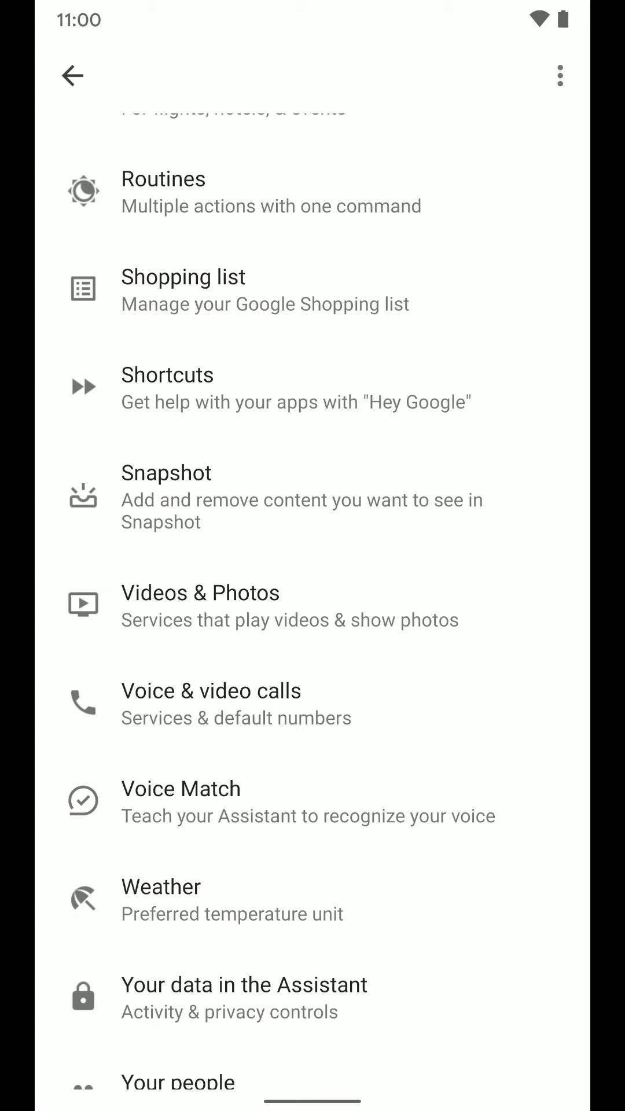
{"action": "left_click", "coordinate": [167, 388]}
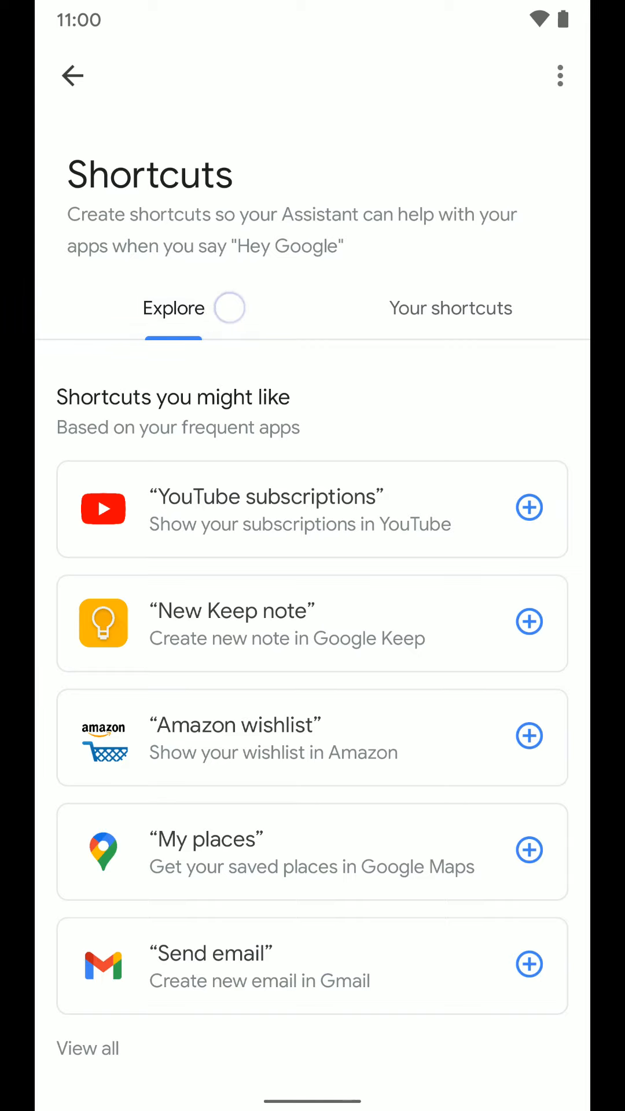
{"action": "left_click", "coordinate": [451, 307]}
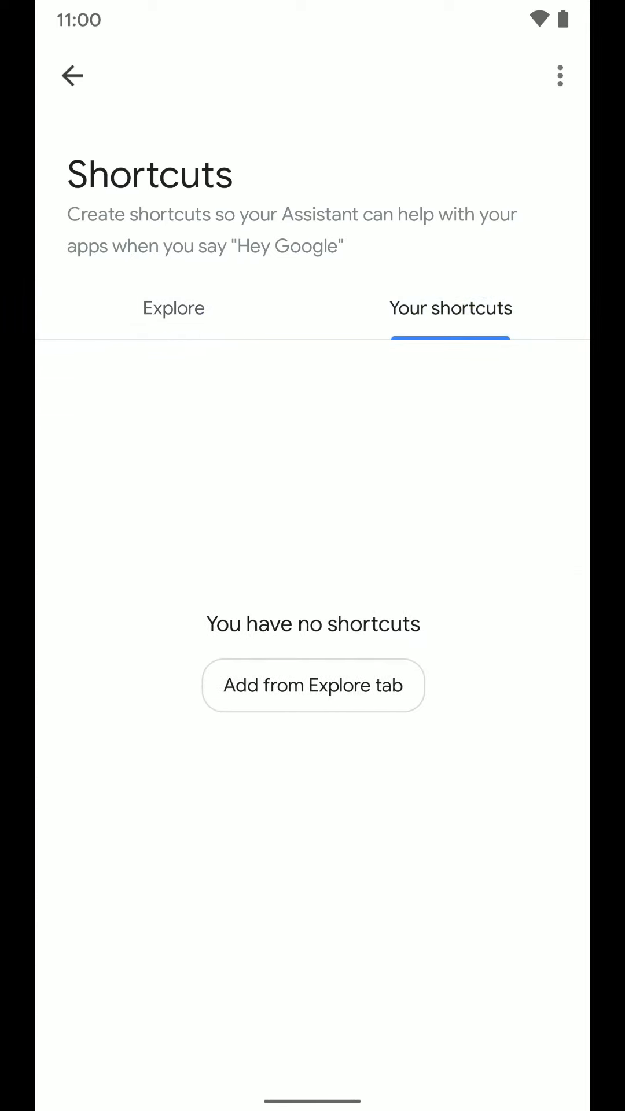
{"action": "left_click", "coordinate": [174, 307]}
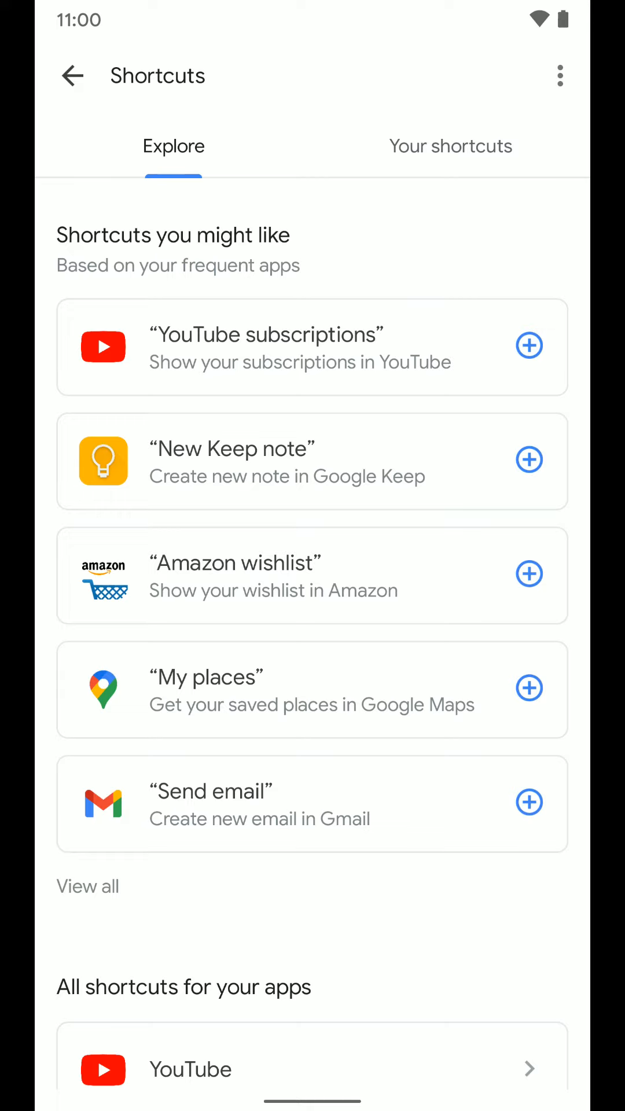
{"action": "scroll", "scroll_direction": "down", "scroll_amount": 3}
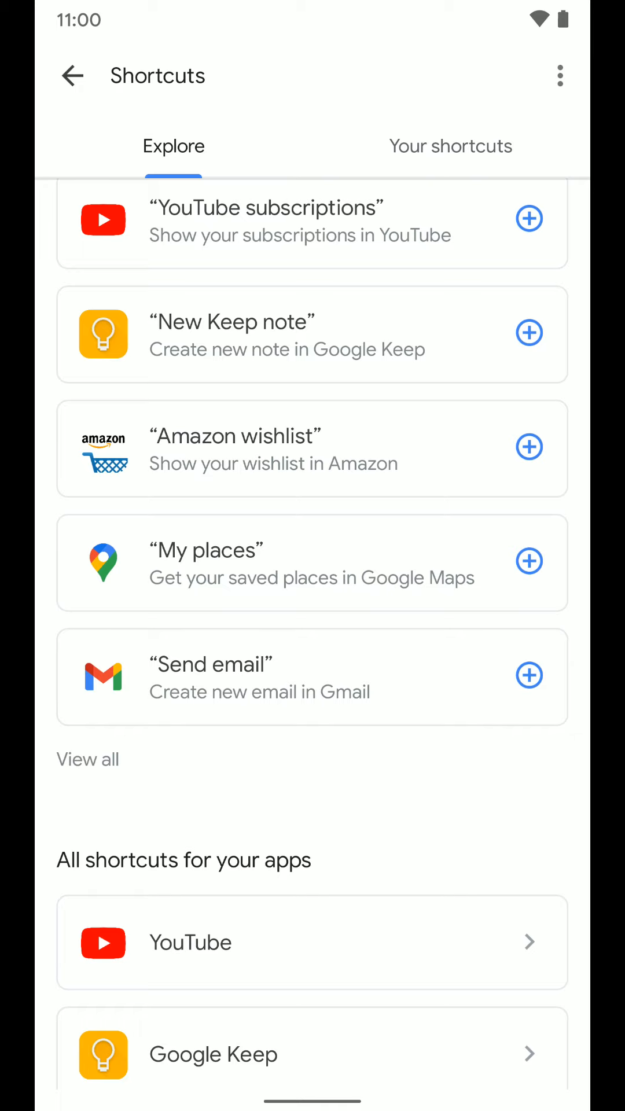
{"action": "scroll", "scroll_direction": "down", "scroll_amount": 3}
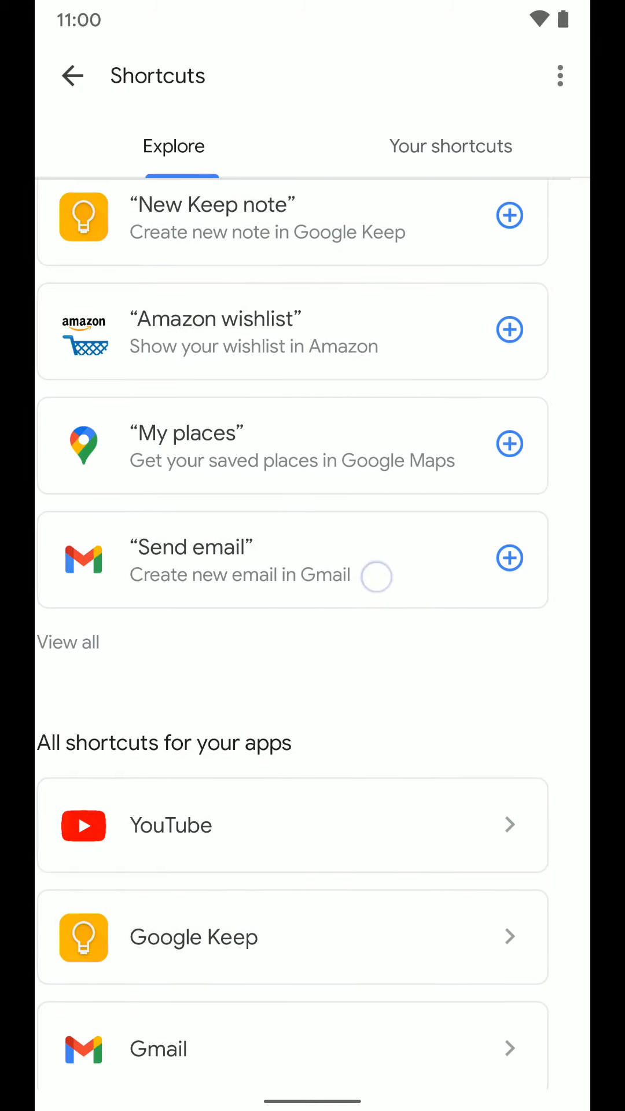
{"action": "scroll", "scroll_direction": "down", "scroll_amount": 3}
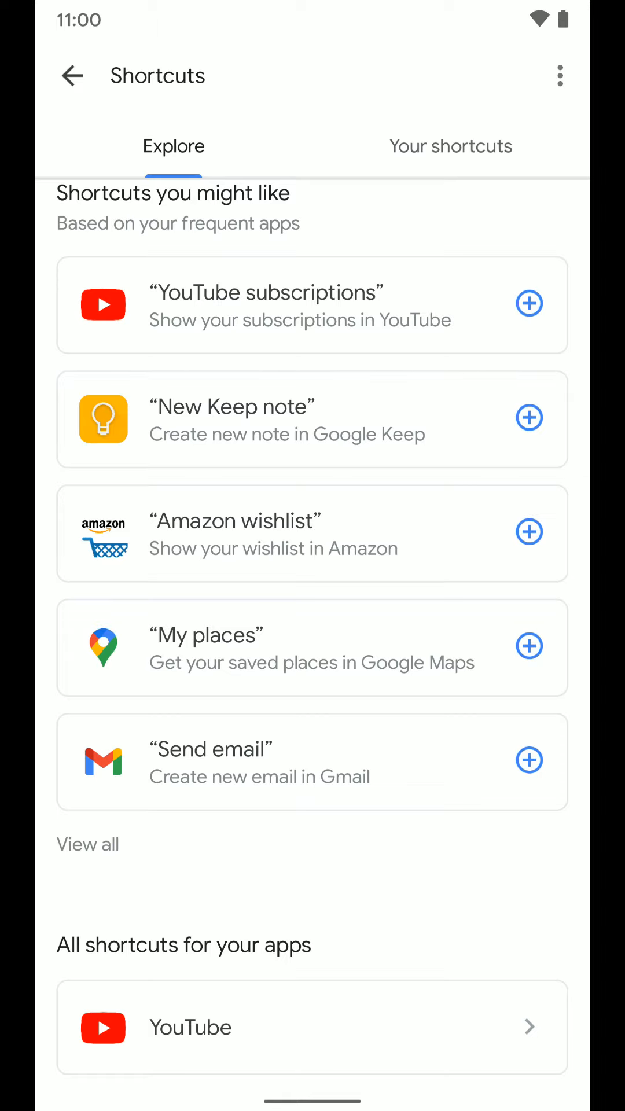
- Add the suggested Gmail 'Send email' shortcut and view it under Your shortcuts
{"action": "left_click", "coordinate": [528, 760]}
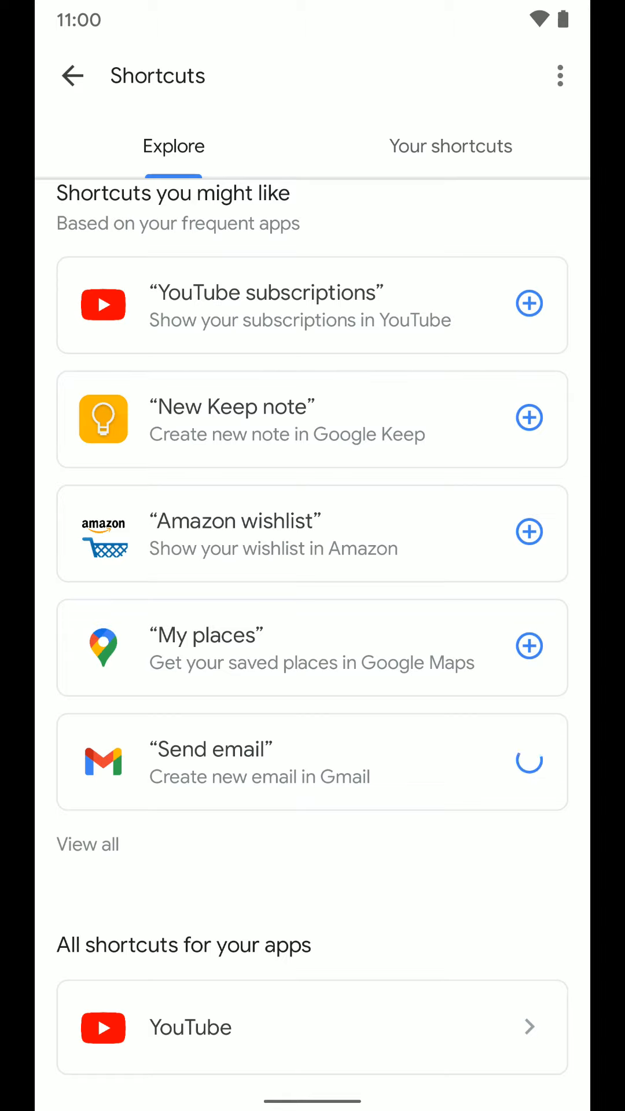
{"action": "left_click", "coordinate": [528, 763]}
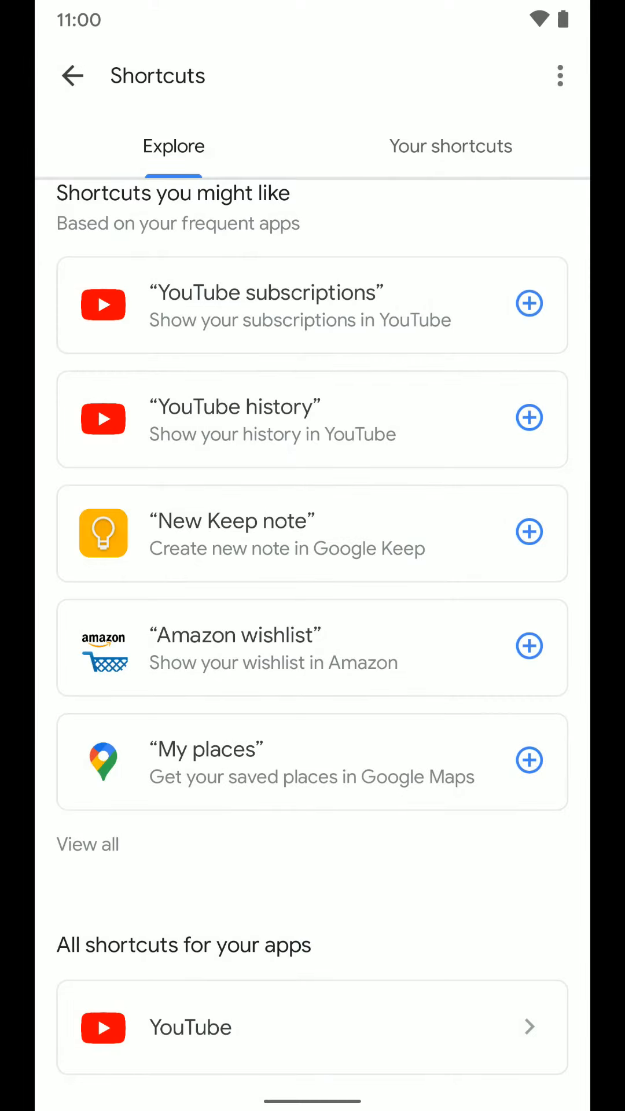
{"action": "left_click", "coordinate": [450, 145]}
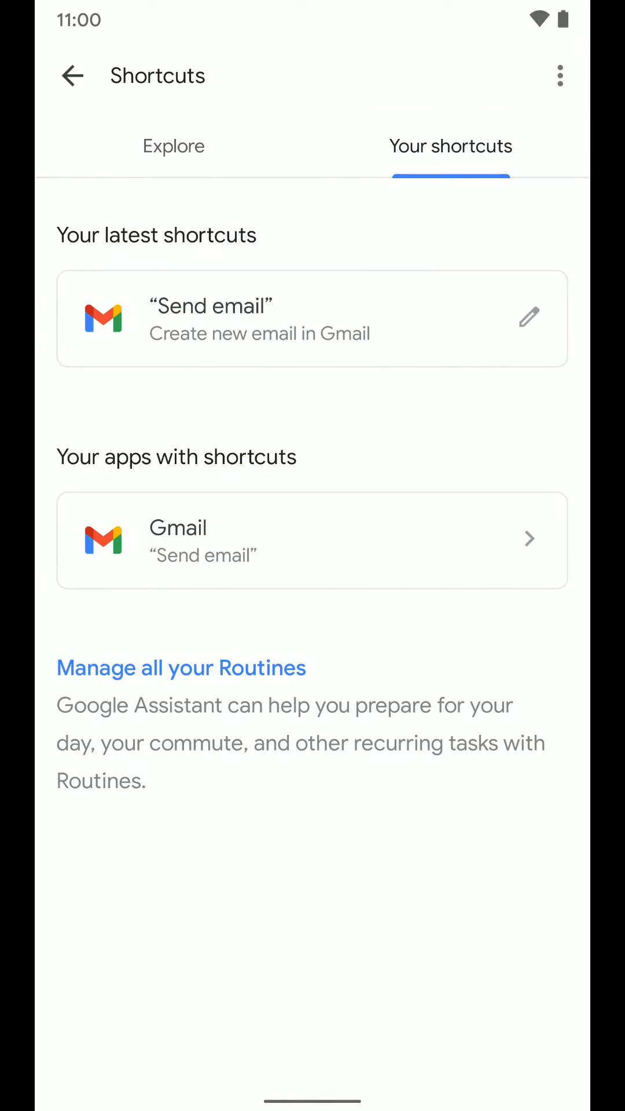
- Check the Send email trigger phrase without changes, then open Gmail's shortcuts page
{"action": "left_click", "coordinate": [528, 318]}
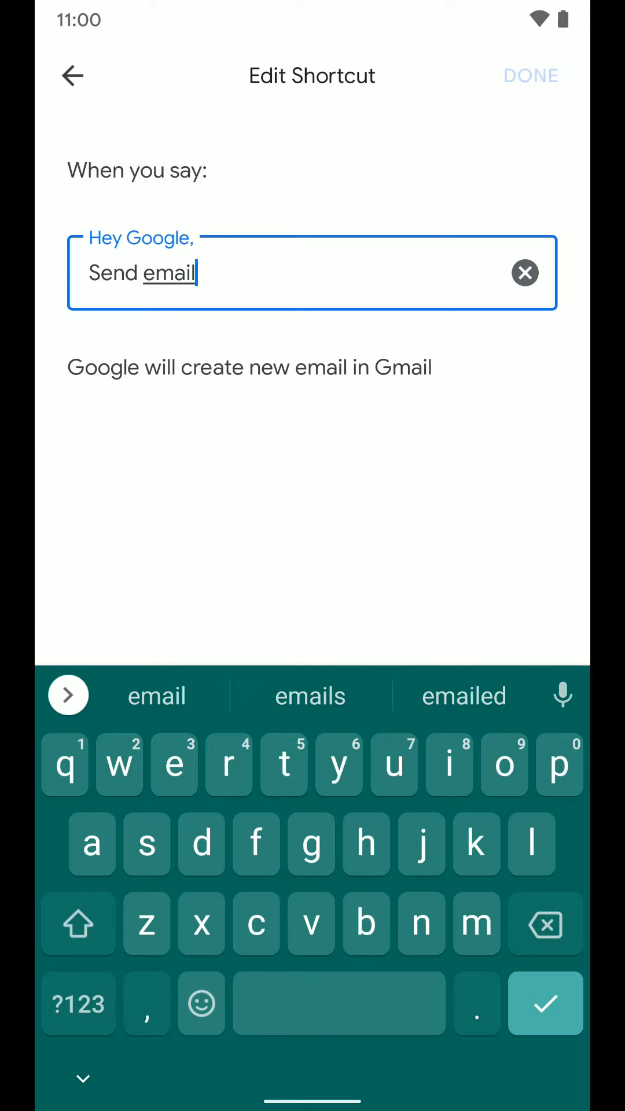
{"action": "left_click", "coordinate": [530, 76]}
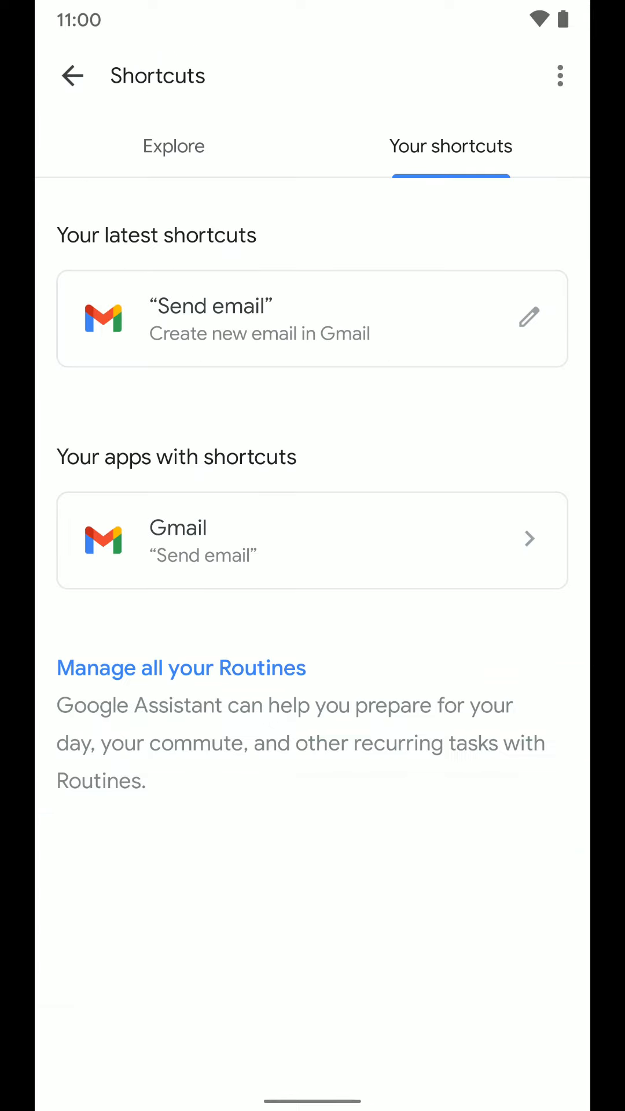
{"action": "left_click", "coordinate": [312, 540]}
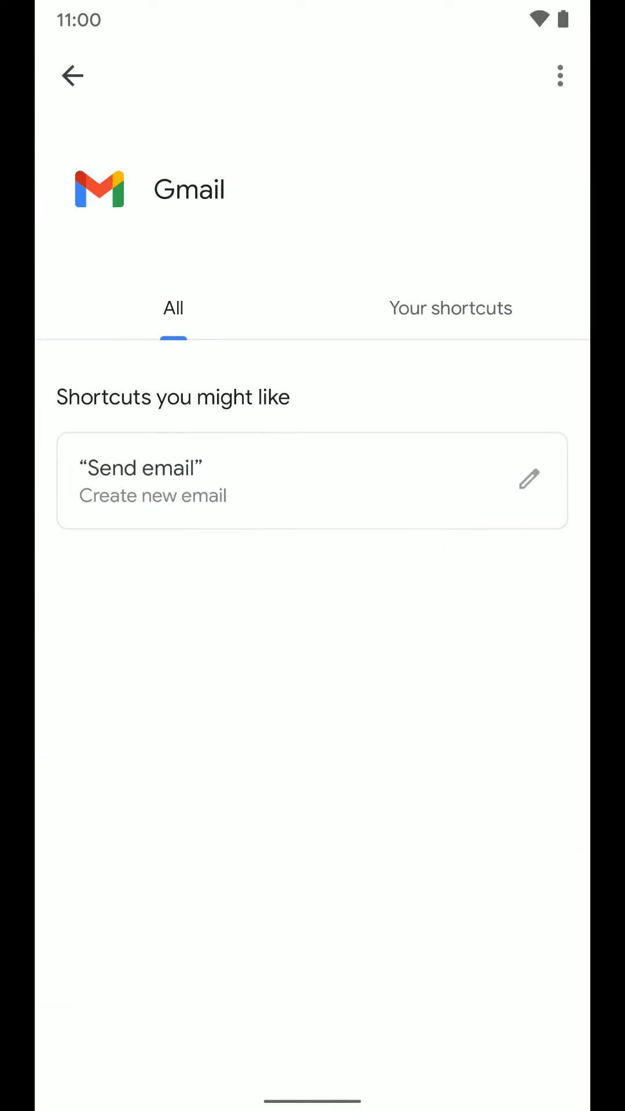
- Go back to Your shortcuts and start a typed query to the Assistant
{"action": "left_click", "coordinate": [450, 309]}
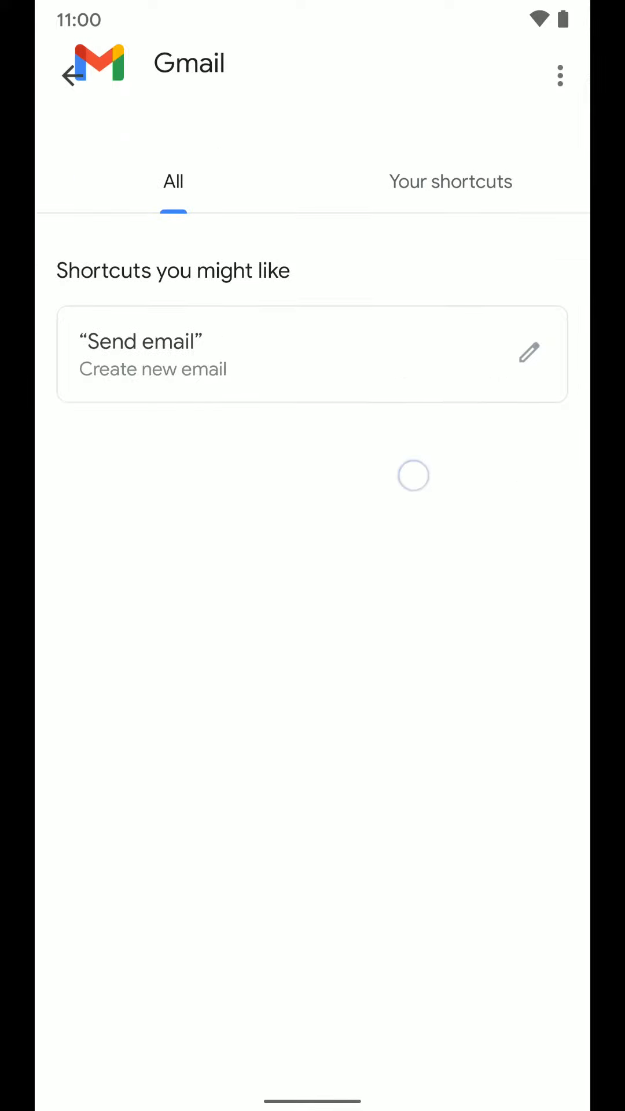
{"action": "left_click", "coordinate": [451, 181]}
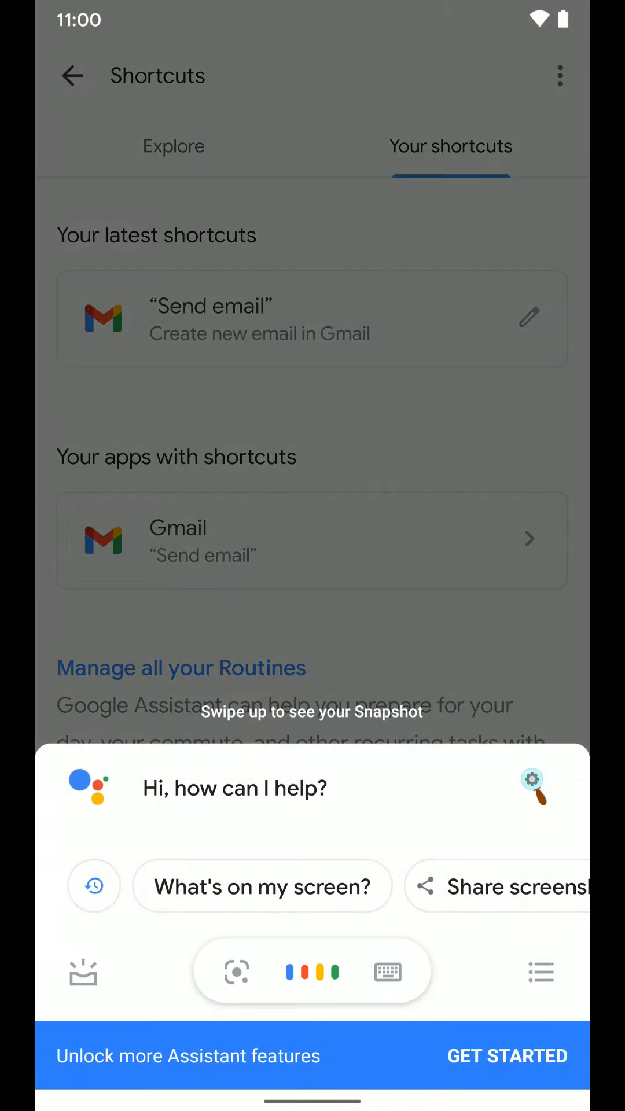
{"action": "left_click", "coordinate": [388, 973]}
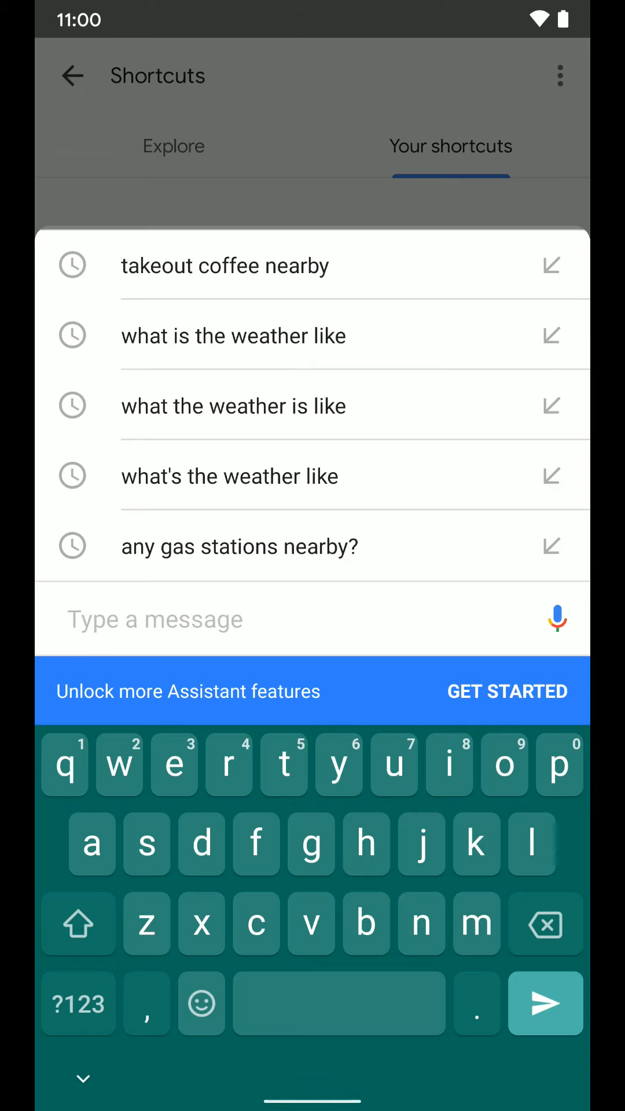